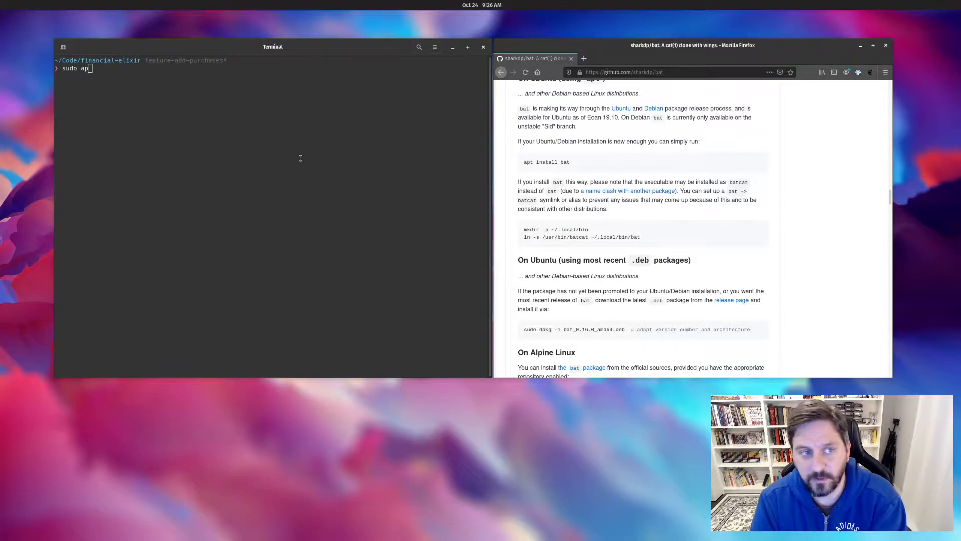
pyautogui.moveTo(728, 136)
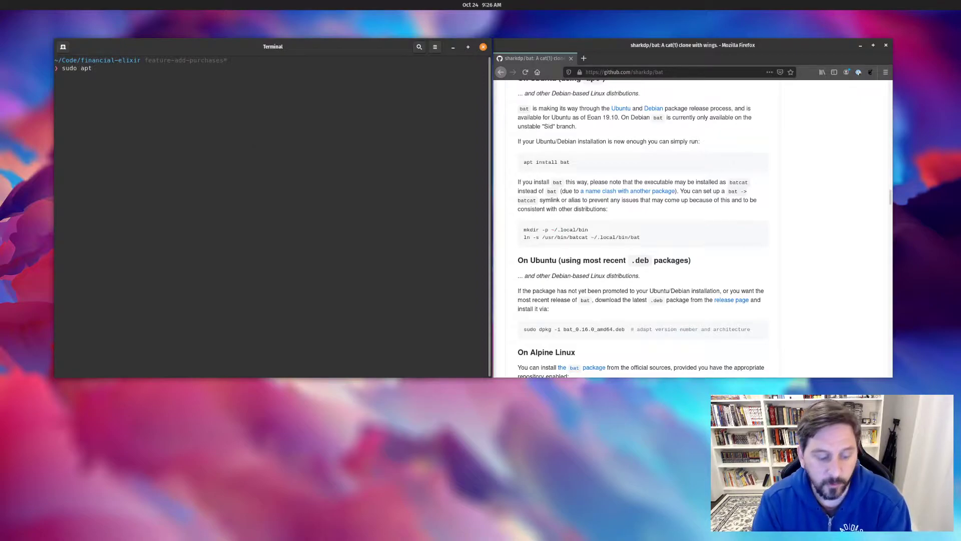
# Install bat with sudo apt install bat (already newest version), then clear the screen
pyautogui.write('install')
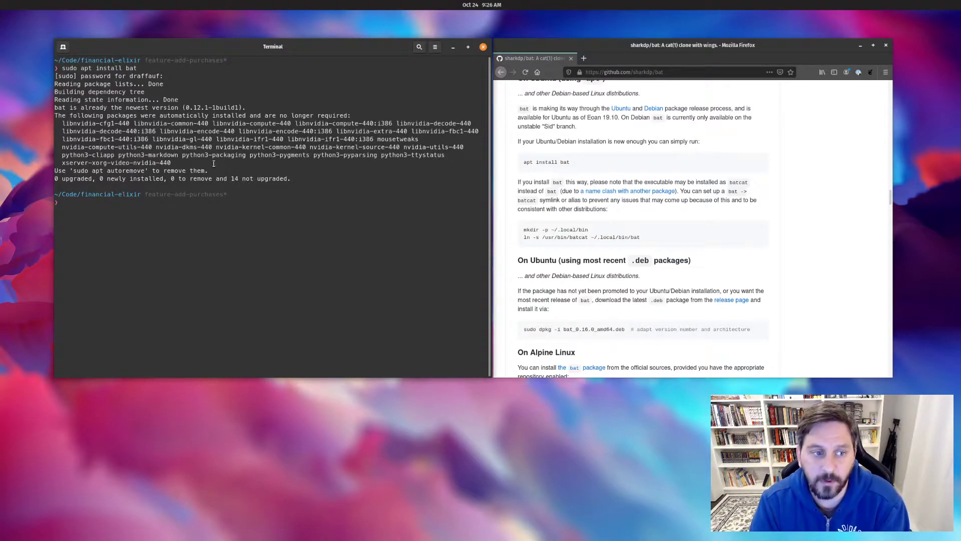
pyautogui.write('bat')
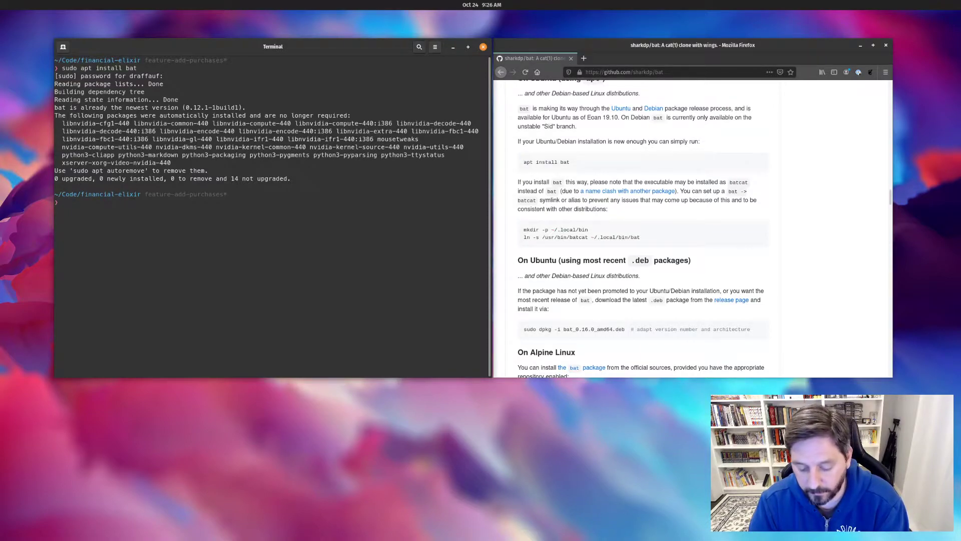
pyautogui.write('batcat')
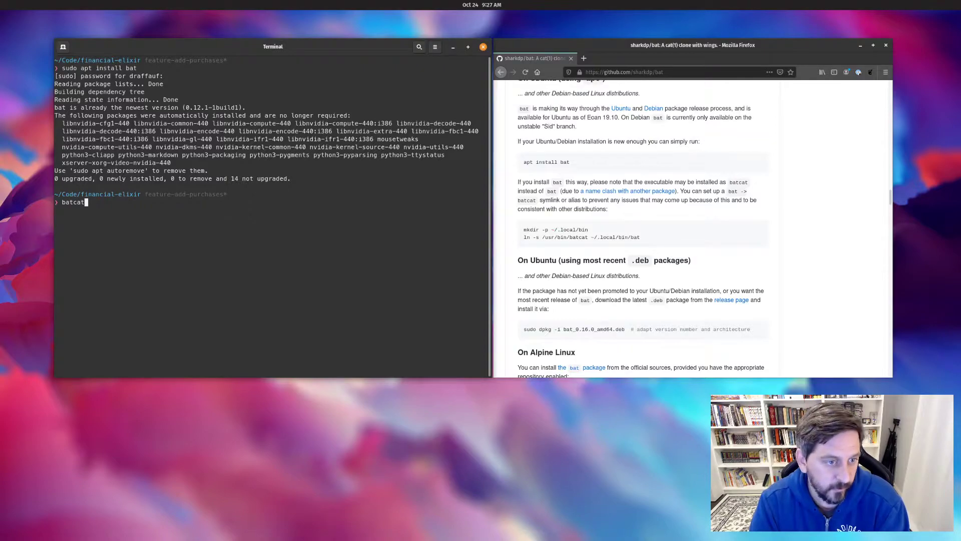
pyautogui.press('BackSpace')
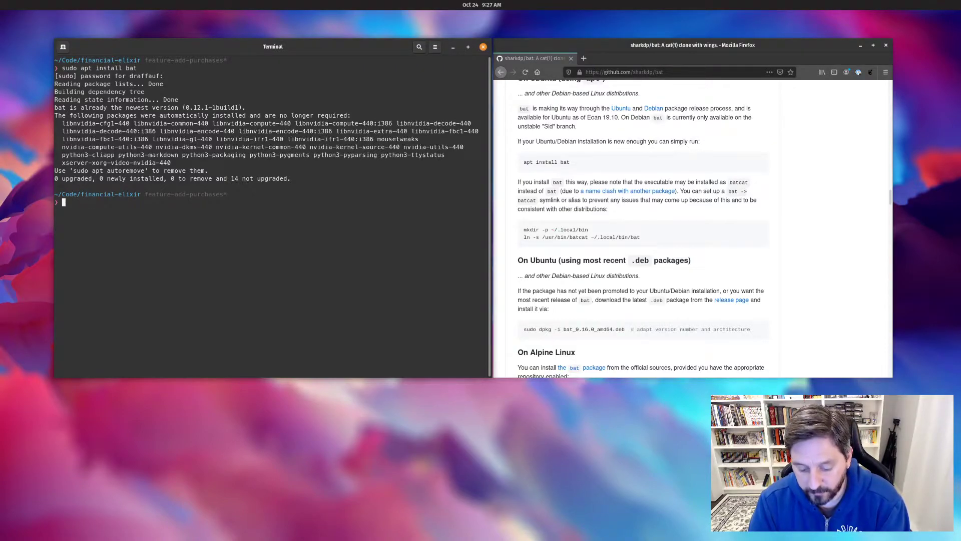
pyautogui.write('b')
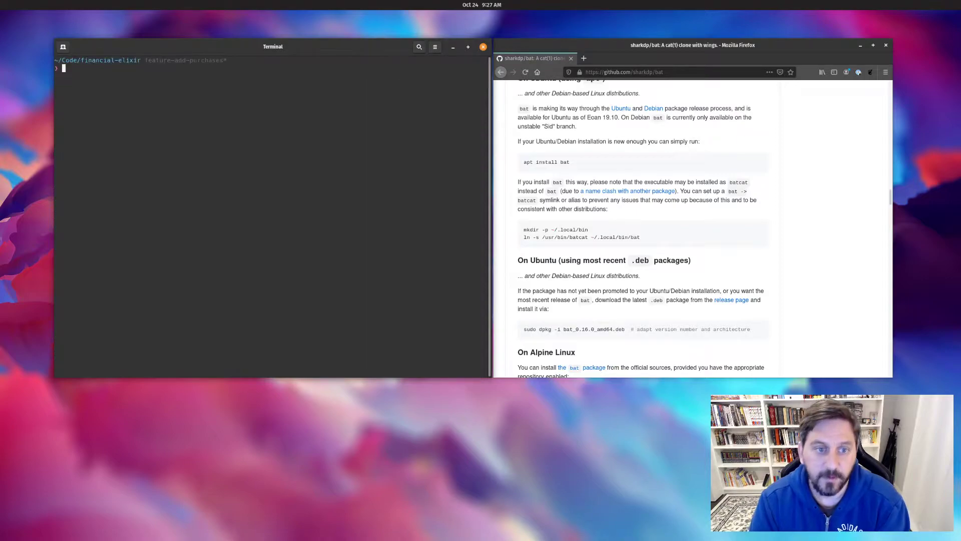
# List the project's files in detail with l and print .formatter.exs with cat
pyautogui.press('Return')
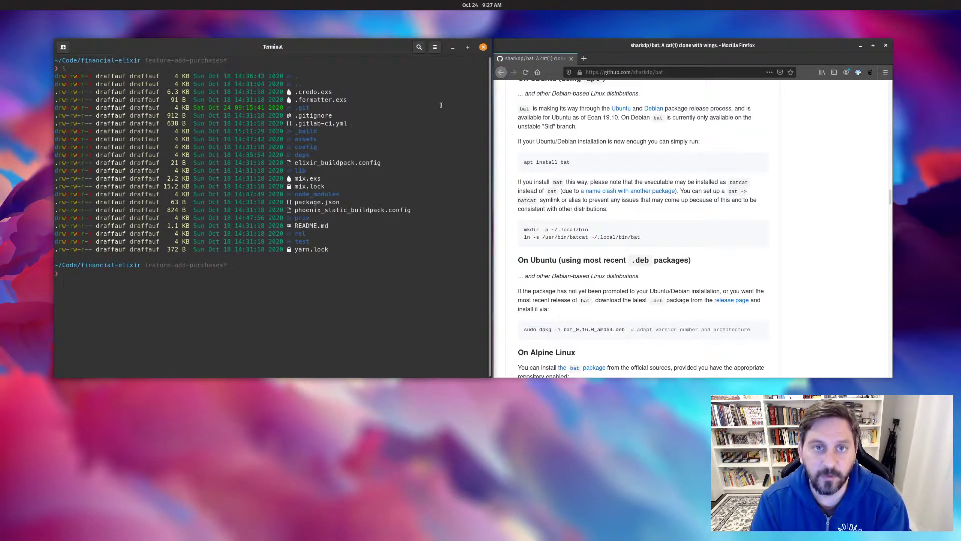
pyautogui.write('cat')
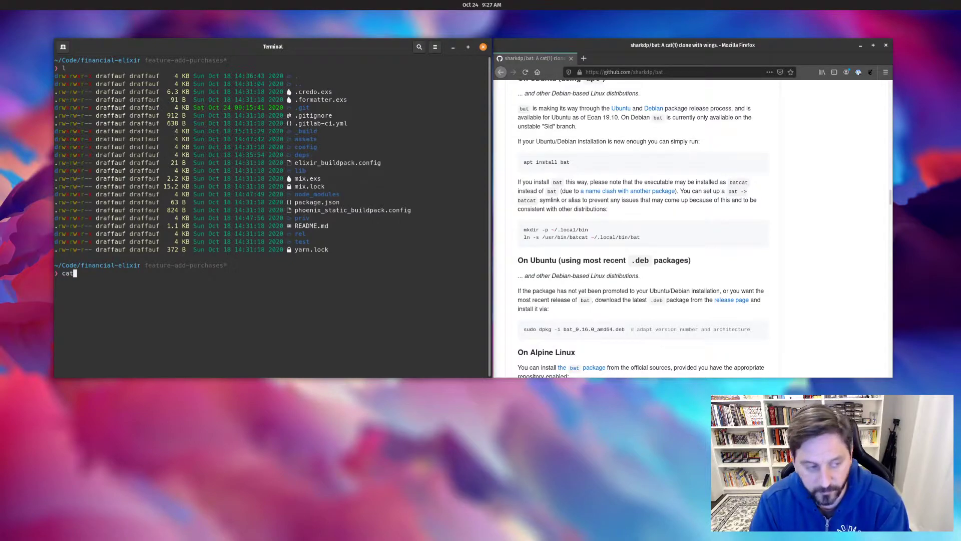
pyautogui.write('.')
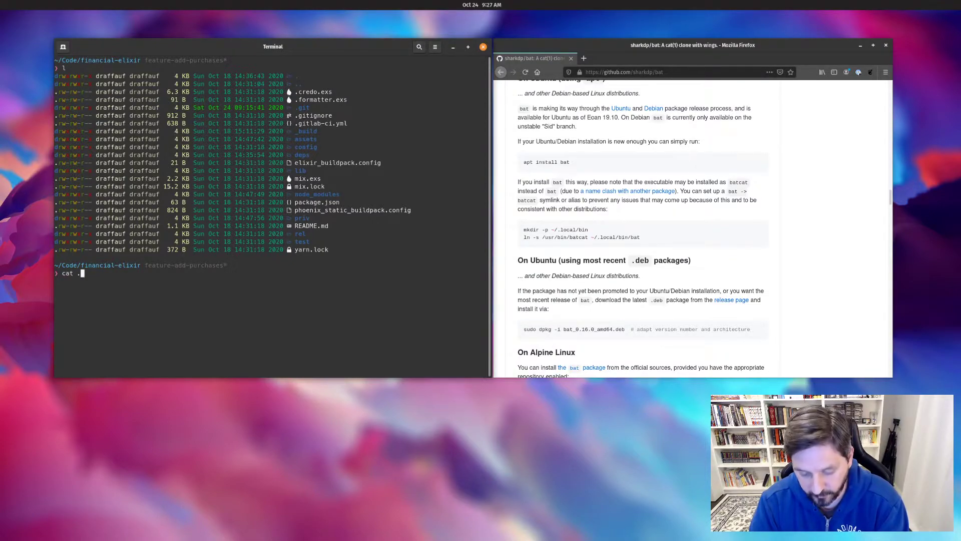
pyautogui.write('.gitlab-ci.yml')
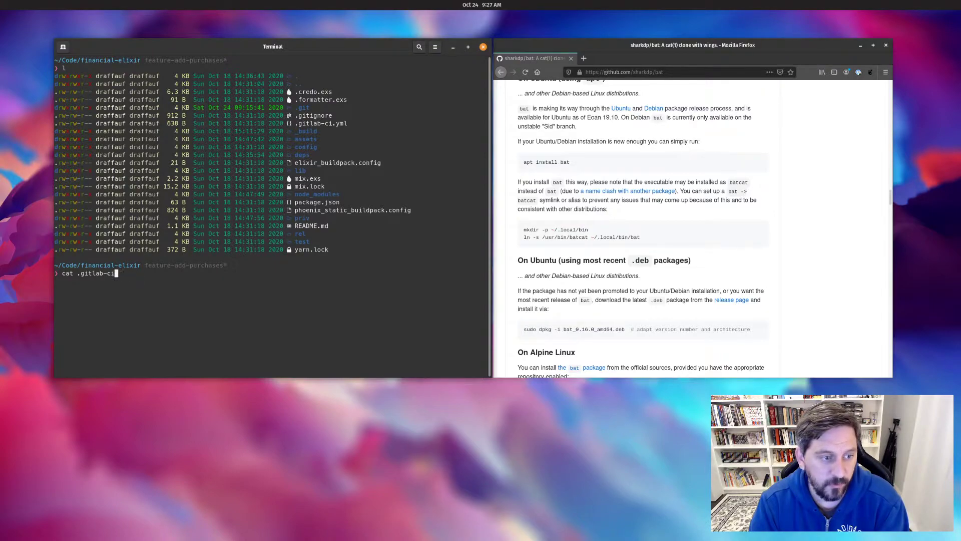
pyautogui.press('BackSpace')
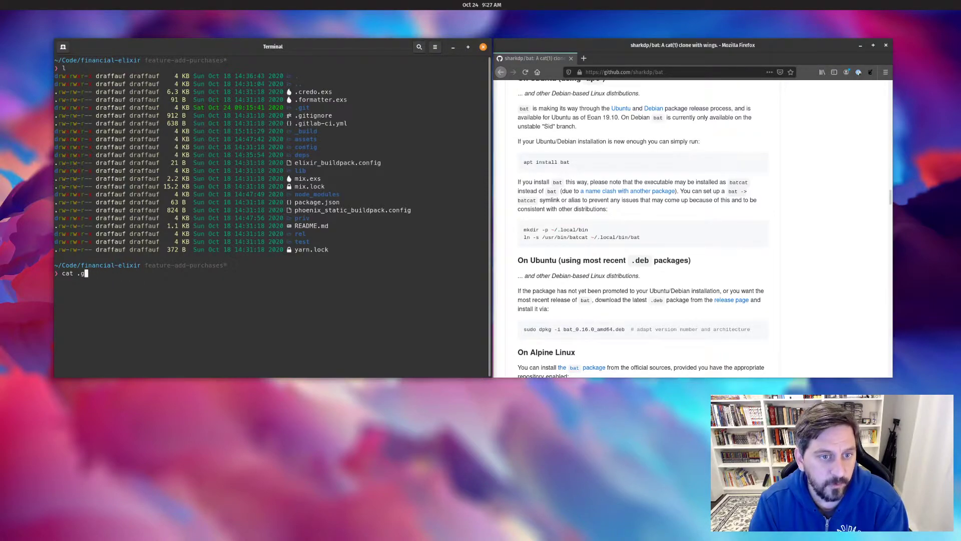
pyautogui.write('ormatter.exs')
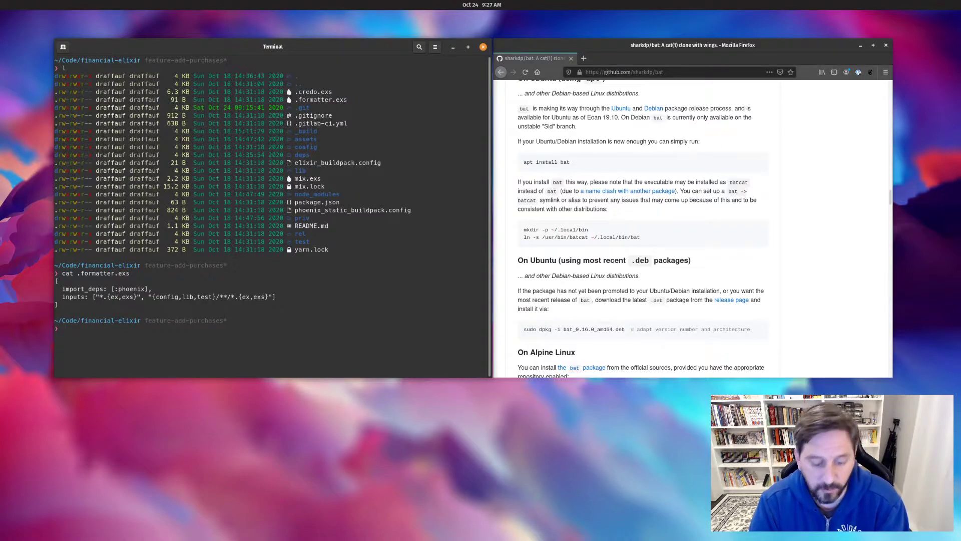
# Print .formatter.exs and package.json through bat with headers, line numbers and highlighting
pyautogui.write('bat')
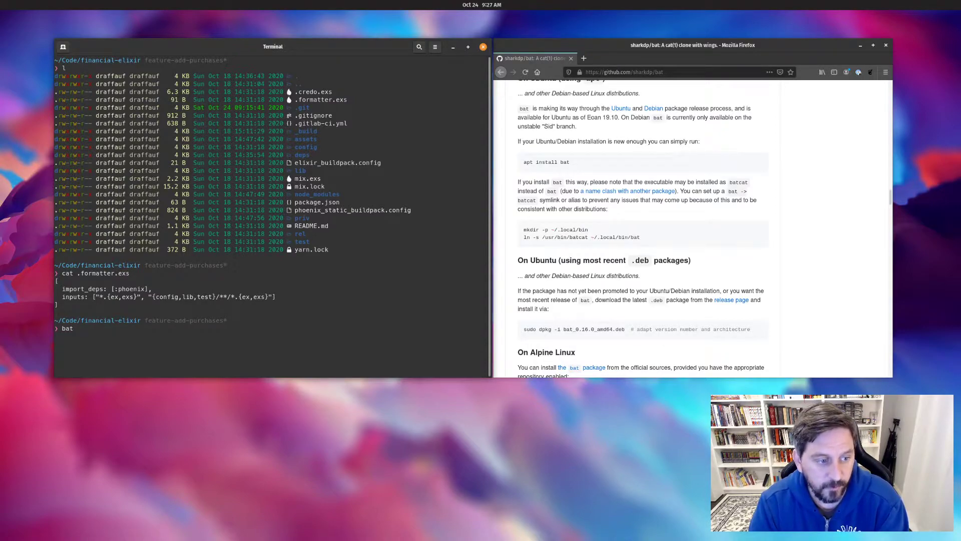
pyautogui.write('.formatter.exs')
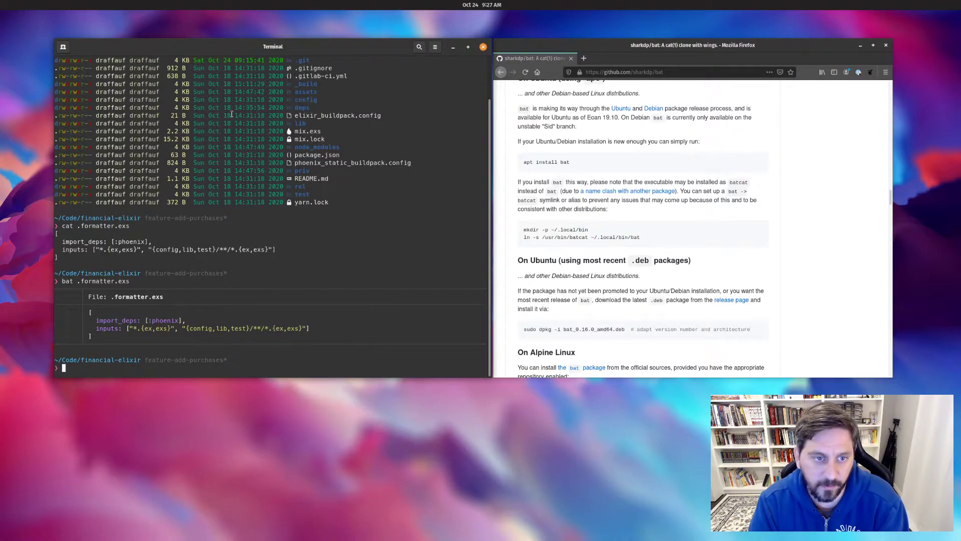
pyautogui.moveTo(298, 124)
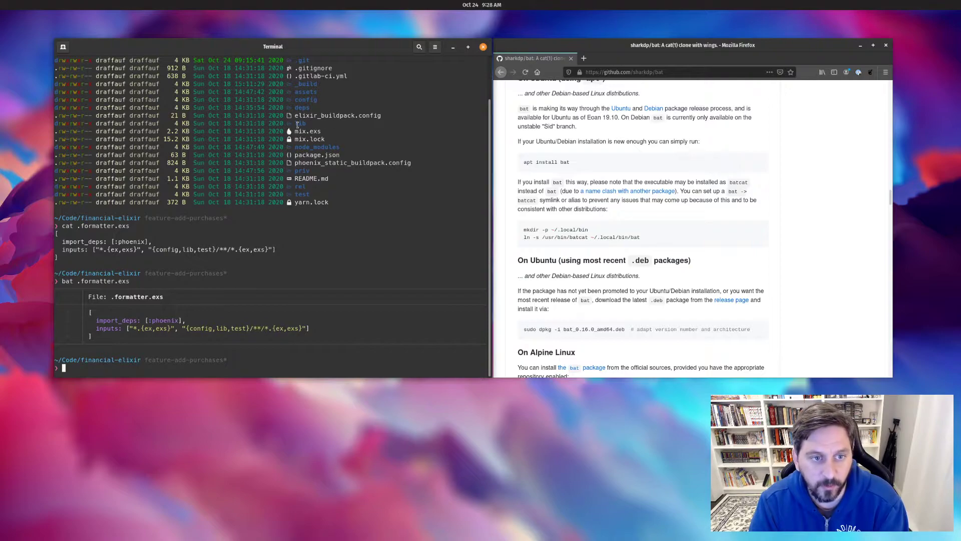
pyautogui.moveTo(254, 290)
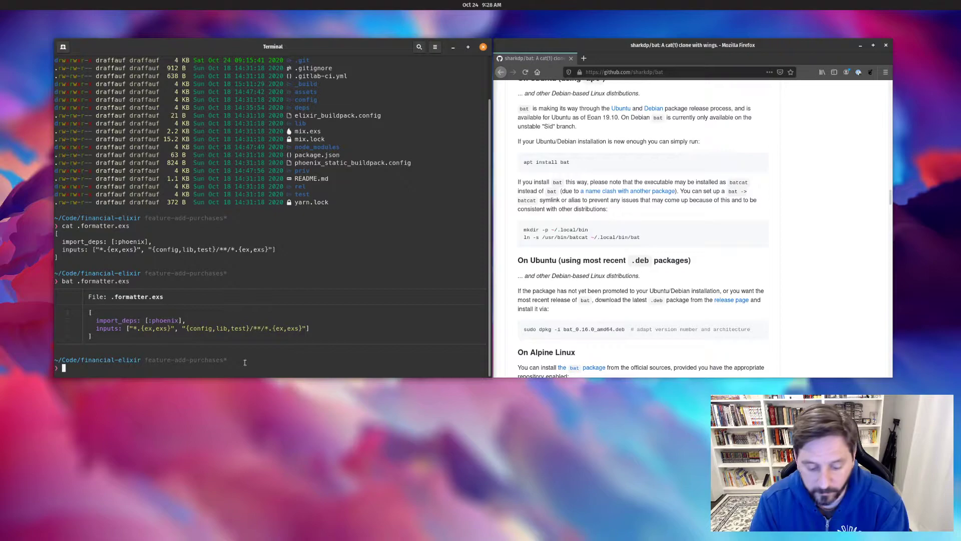
pyautogui.write('bat')
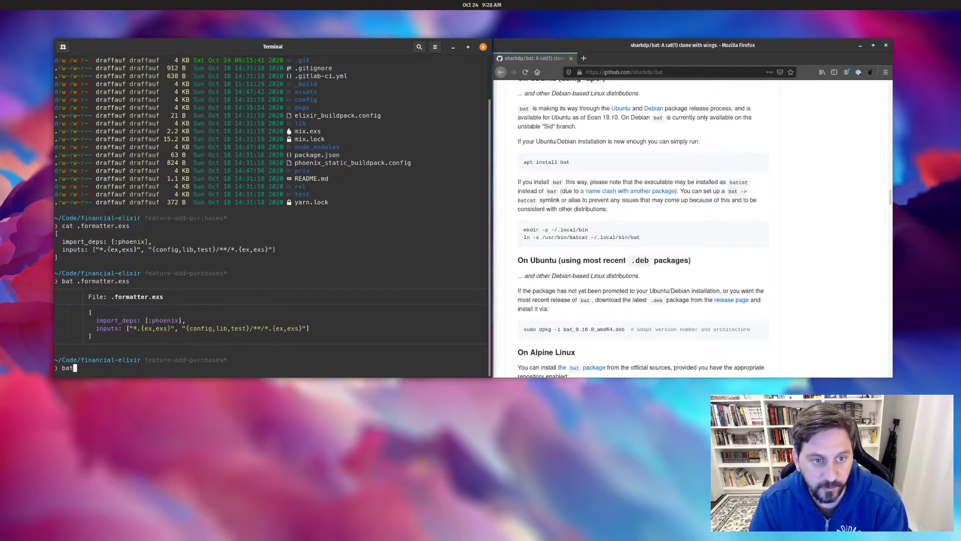
pyautogui.write('package.json')
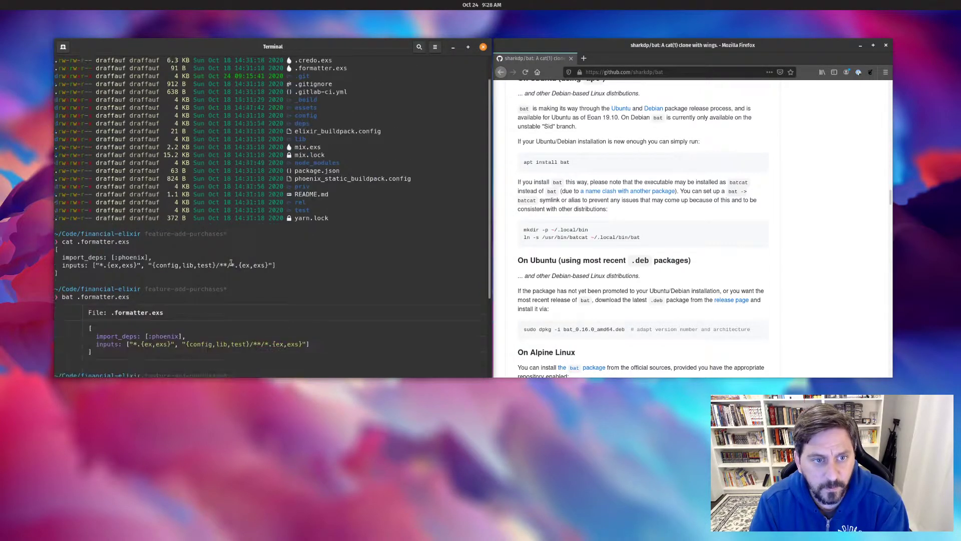
pyautogui.write('bat package.json')
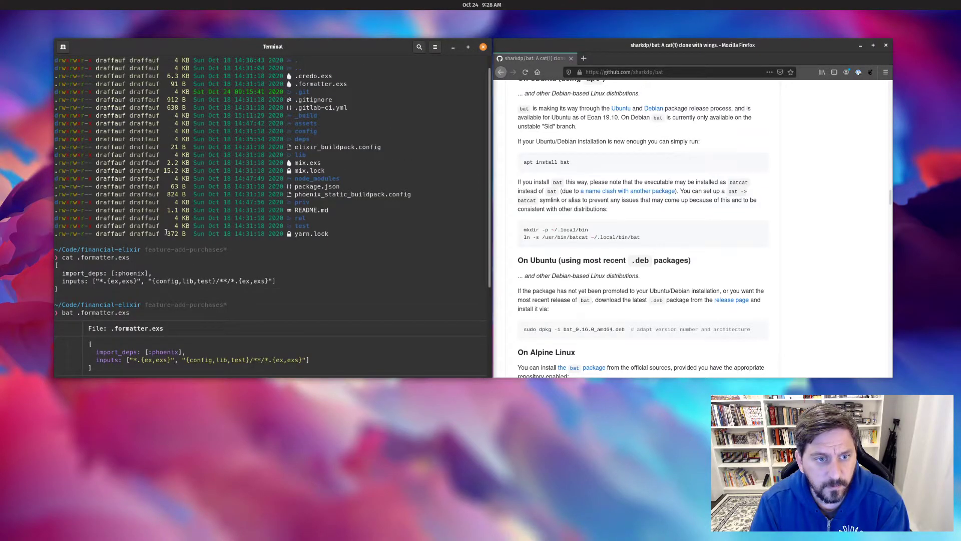
pyautogui.write('bat package.json')
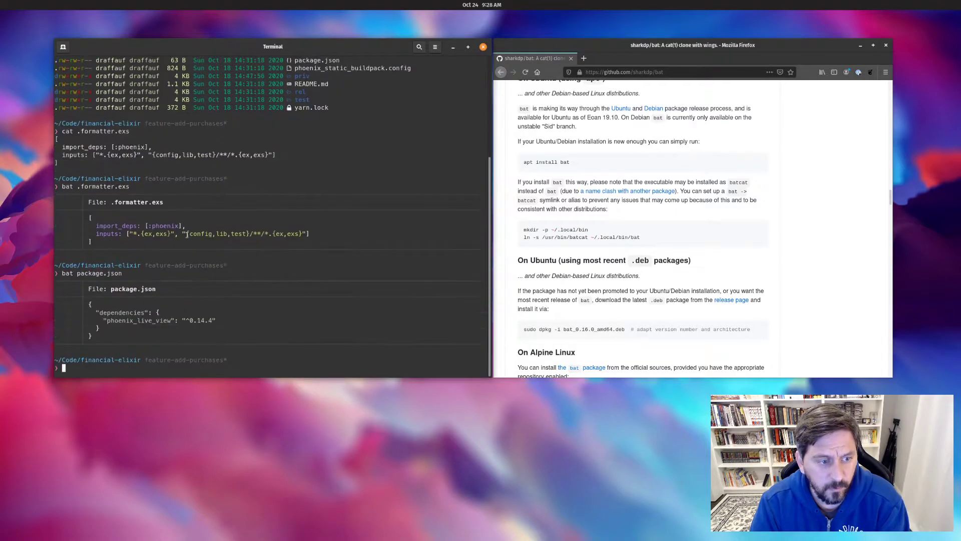
pyautogui.write('cat')
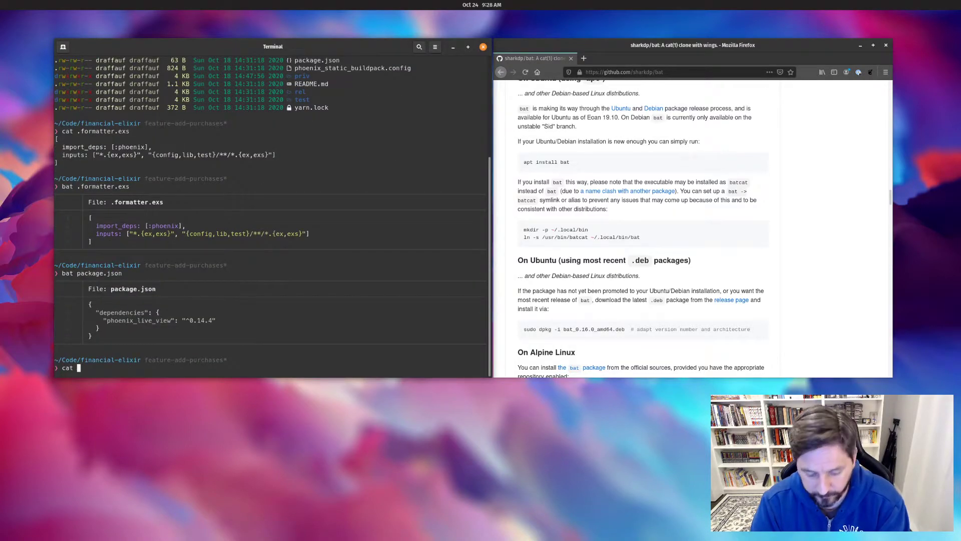
# Print .gitlab-ci.yml with cat, then again with bat's header and syntax highlighting
pyautogui.write('.gitlab-ci.yml')
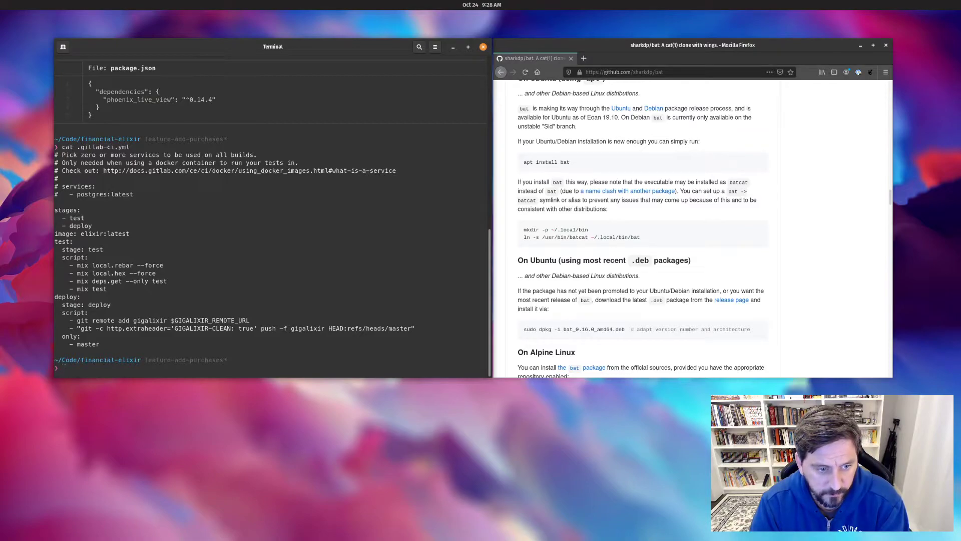
pyautogui.write('b')
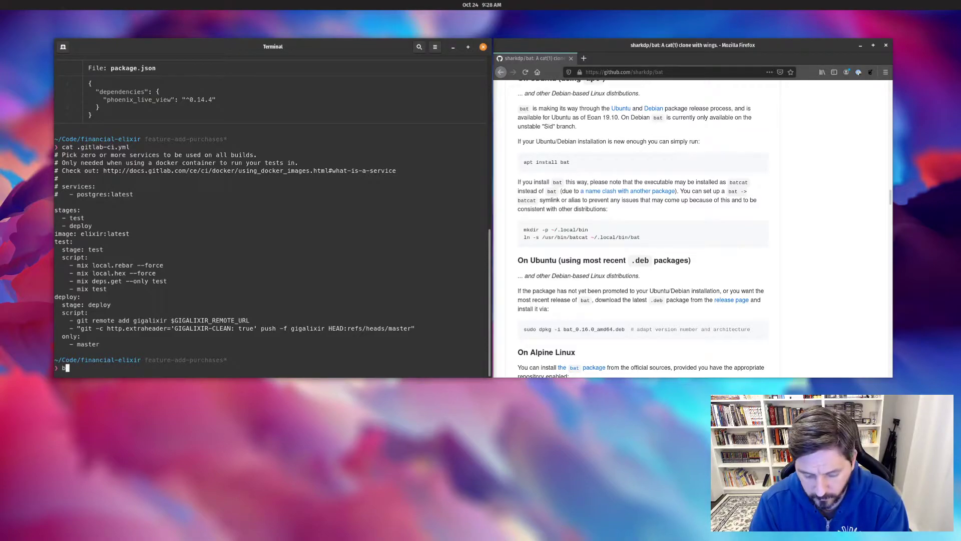
pyautogui.write('at')
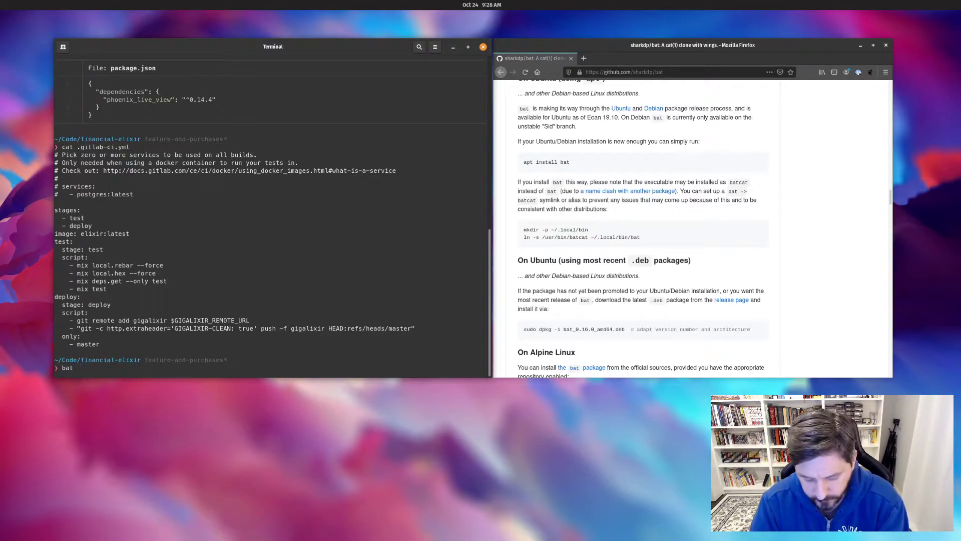
pyautogui.write('.gitlab-ci.yml')
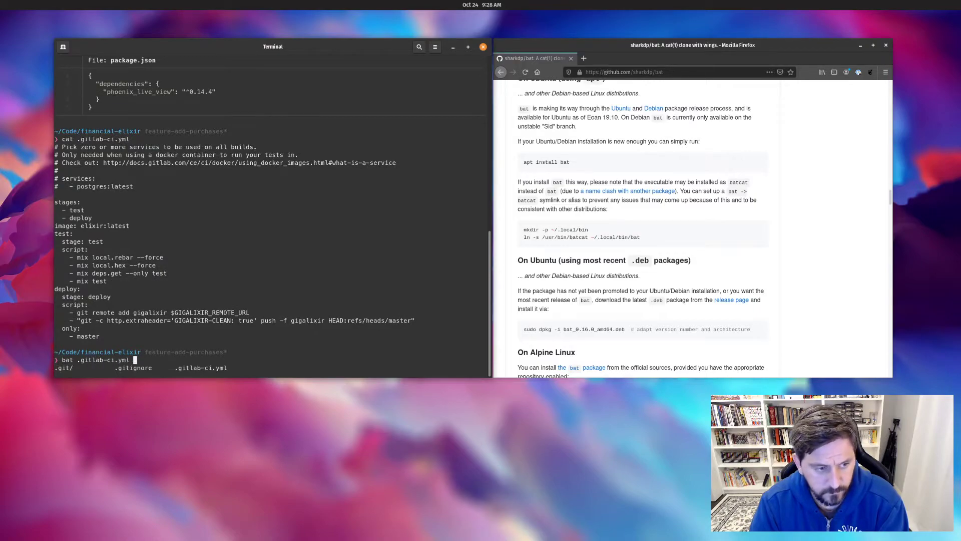
pyautogui.press('Return')
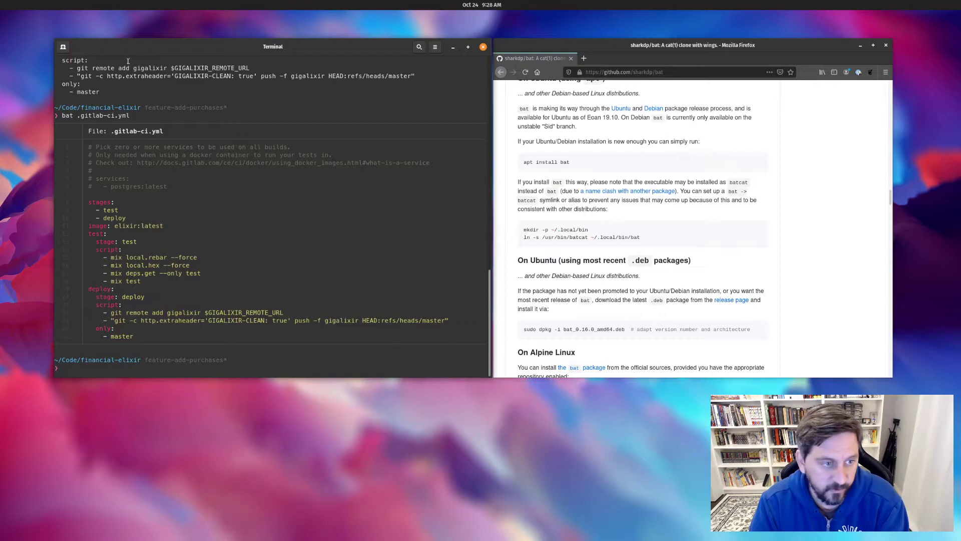
pyautogui.moveTo(291, 204)
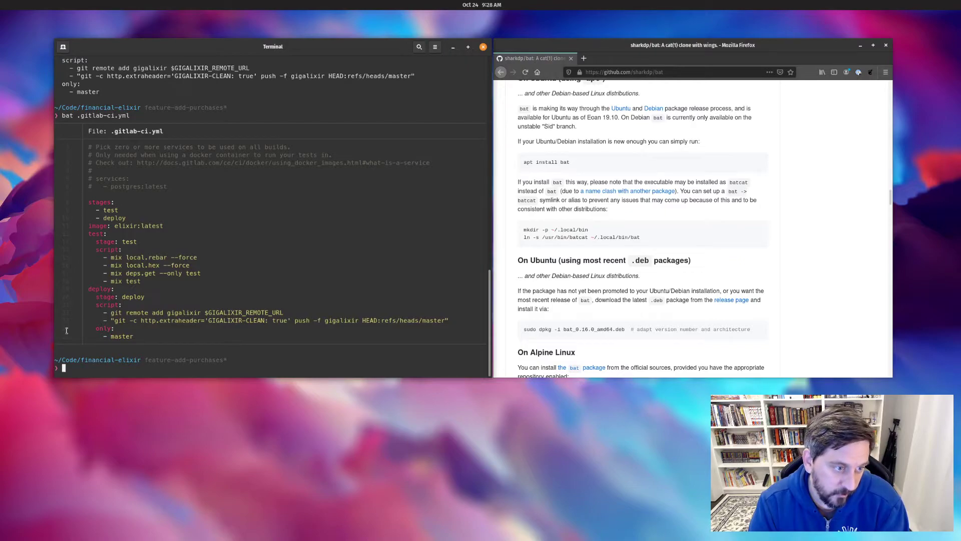
pyautogui.moveTo(13, 161)
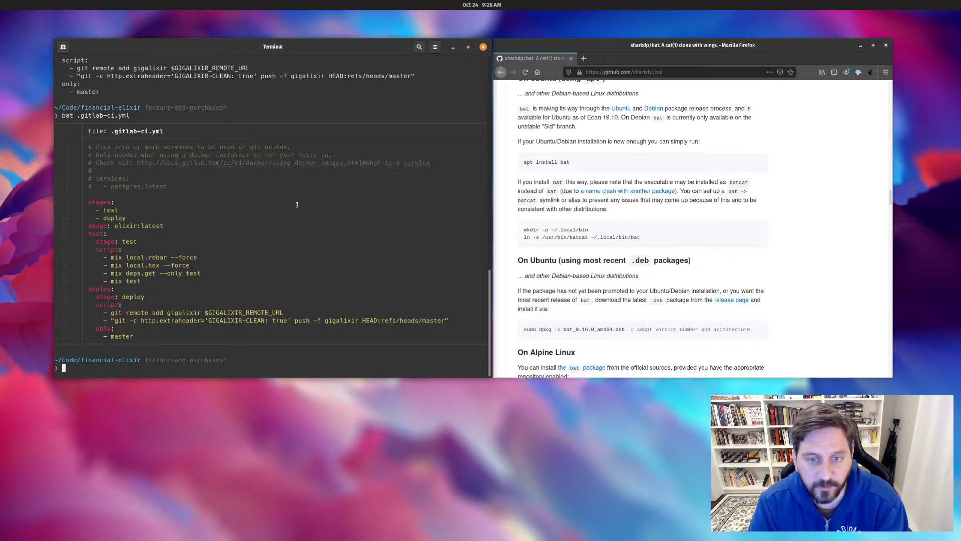
pyautogui.moveTo(756, 197)
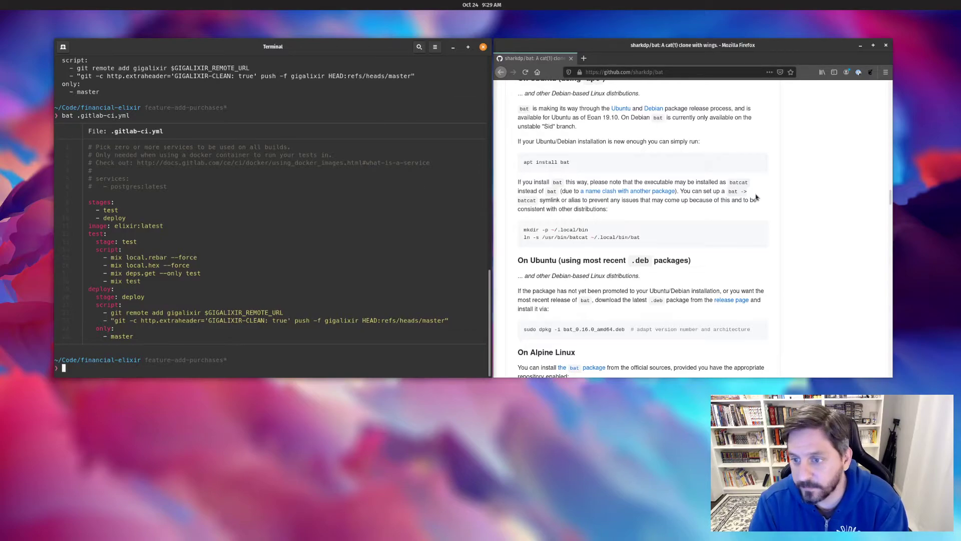
# Scroll the bat README down to 'How to use' and 'Use it as a cat replacement'
pyautogui.scroll(-3)
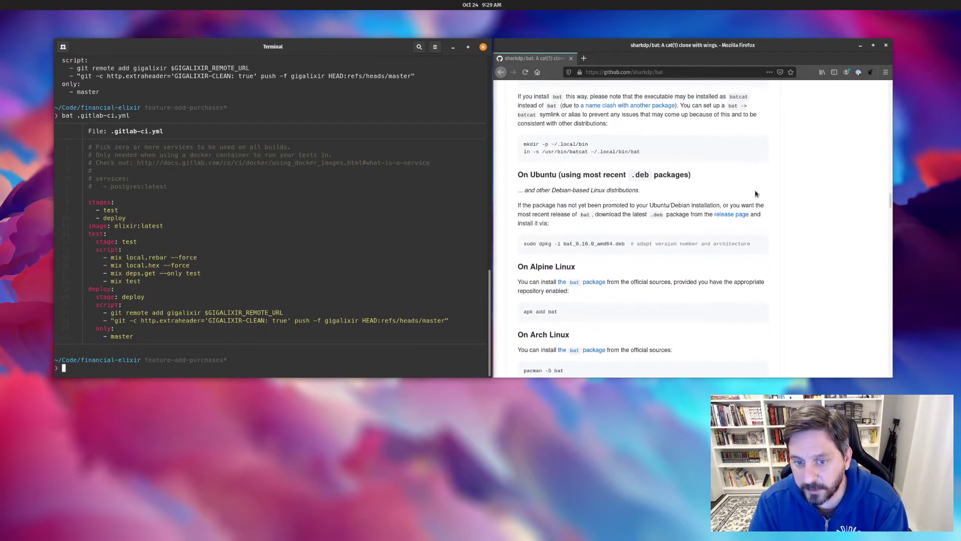
pyautogui.scroll(-3)
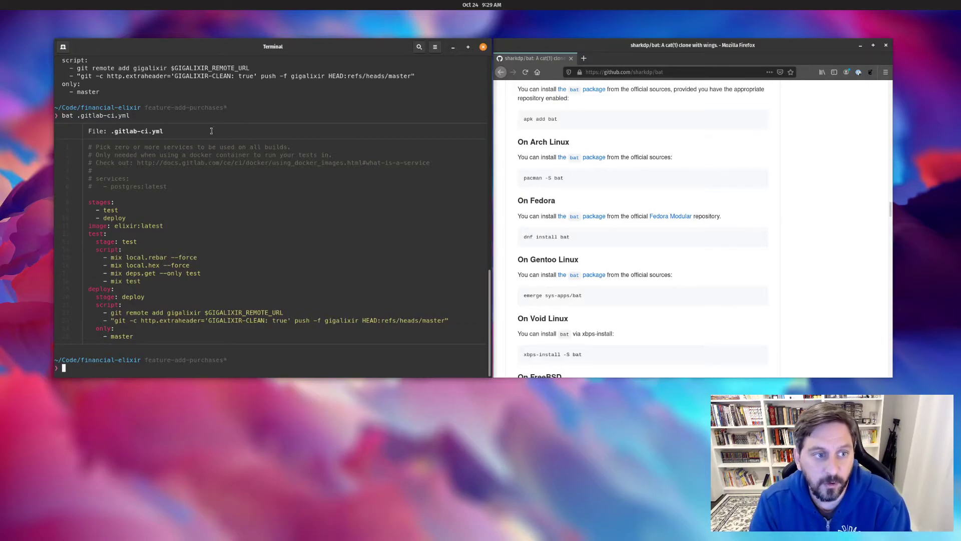
pyautogui.moveTo(328, 124)
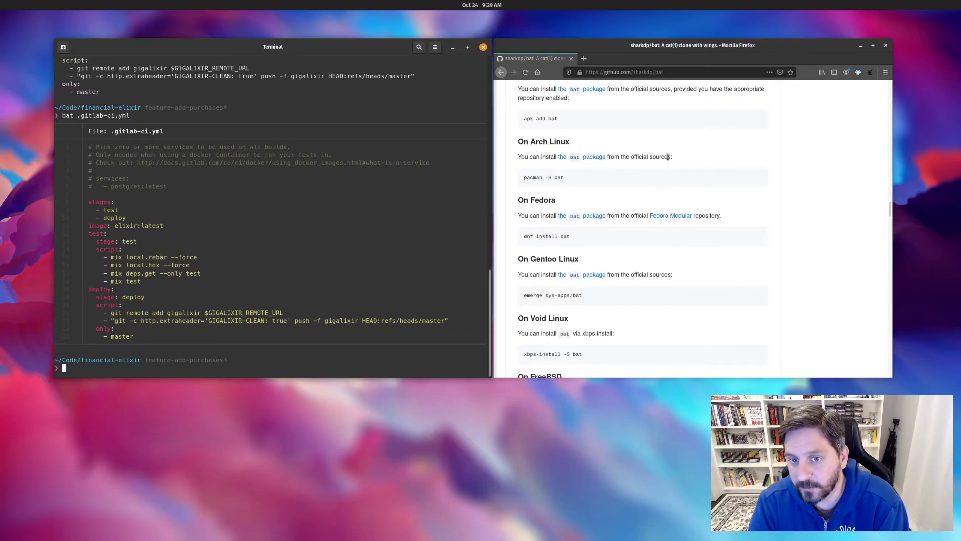
pyautogui.scroll(-3)
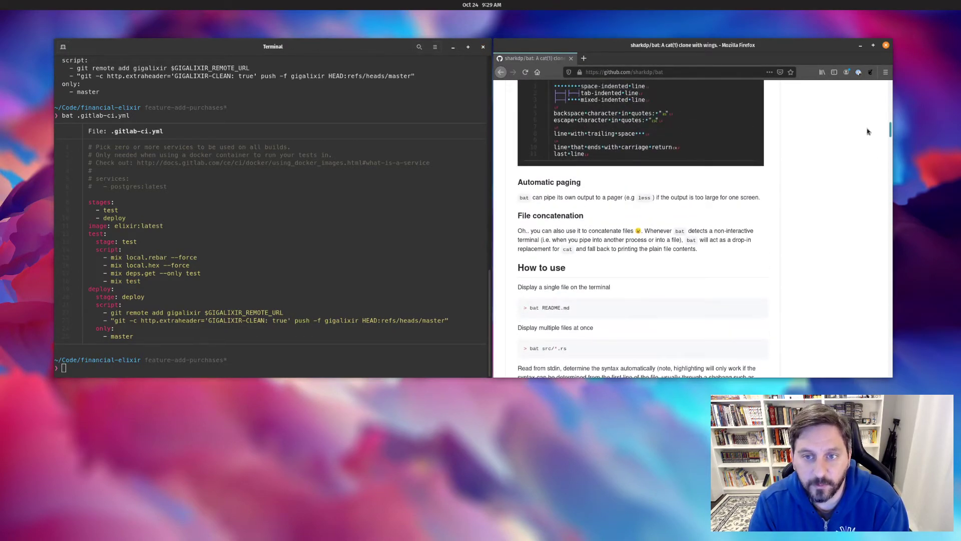
pyautogui.scroll(-3)
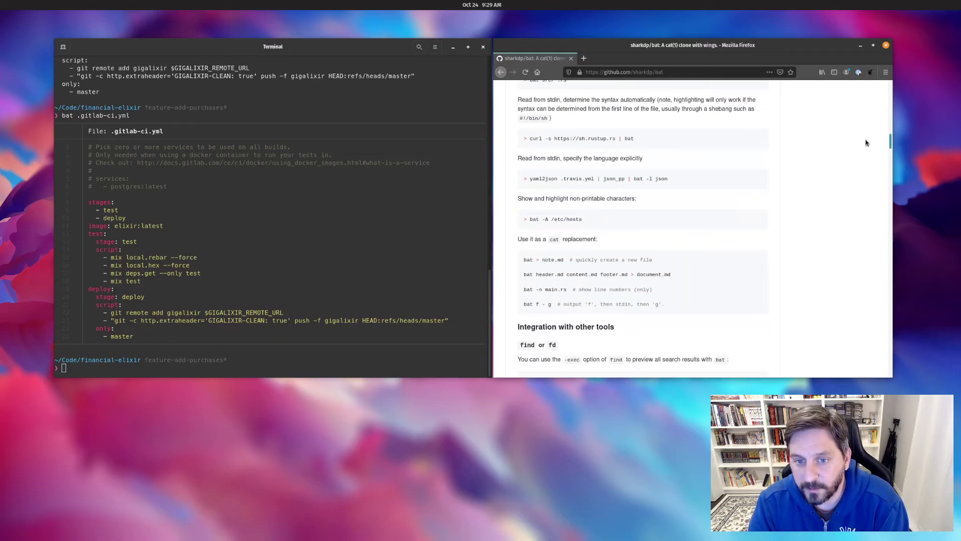
pyautogui.scroll(-3)
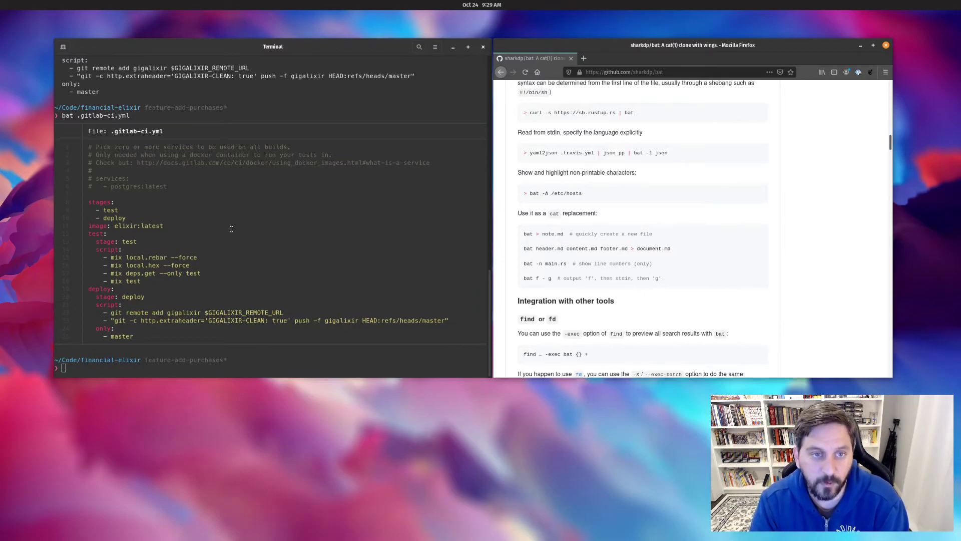
# Print .gitlab-ci.yml with bat -p, dropping the header and line numbers
pyautogui.write('bat')
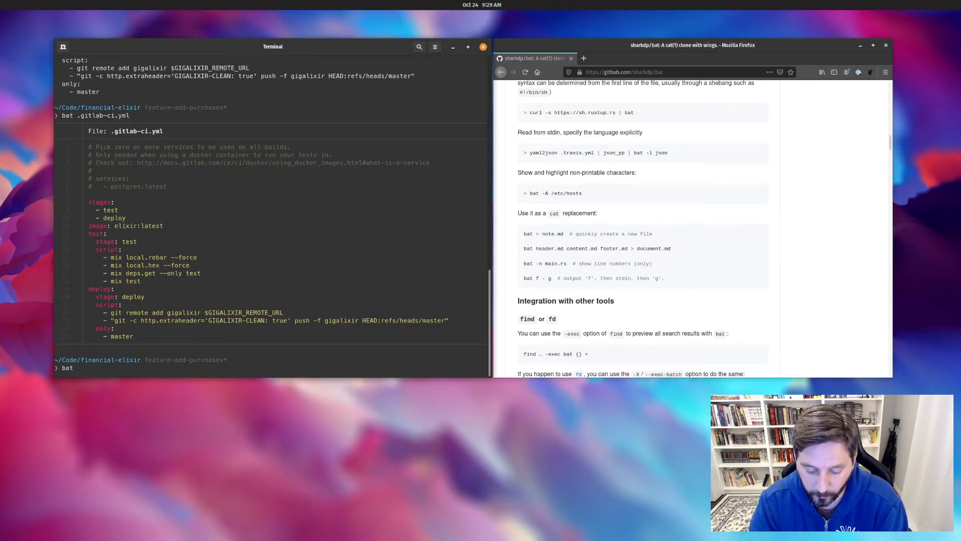
pyautogui.write('-p .g')
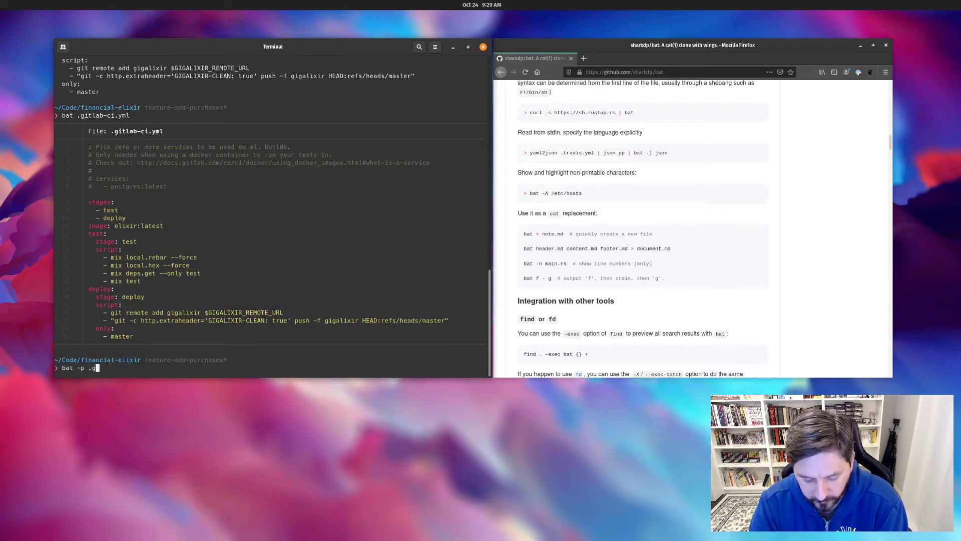
pyautogui.press('Tab')
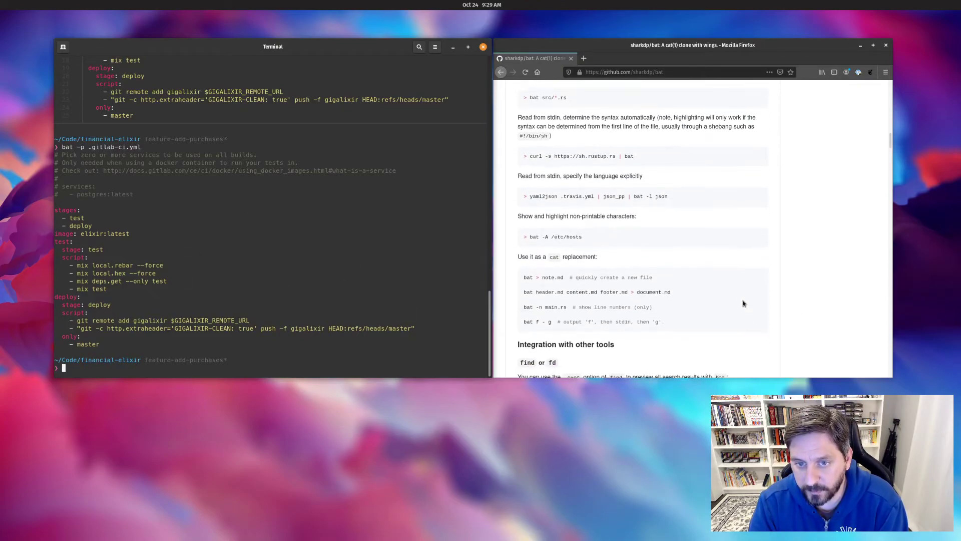
# Scroll the bat README through integration tips to the 'On Ubuntu (using apt)' section
pyautogui.scroll(-3)
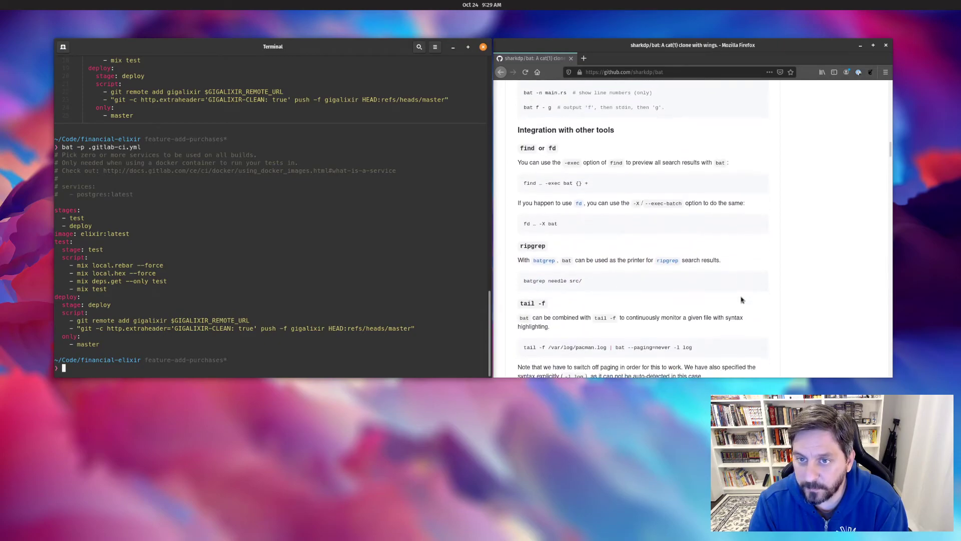
pyautogui.scroll(-3)
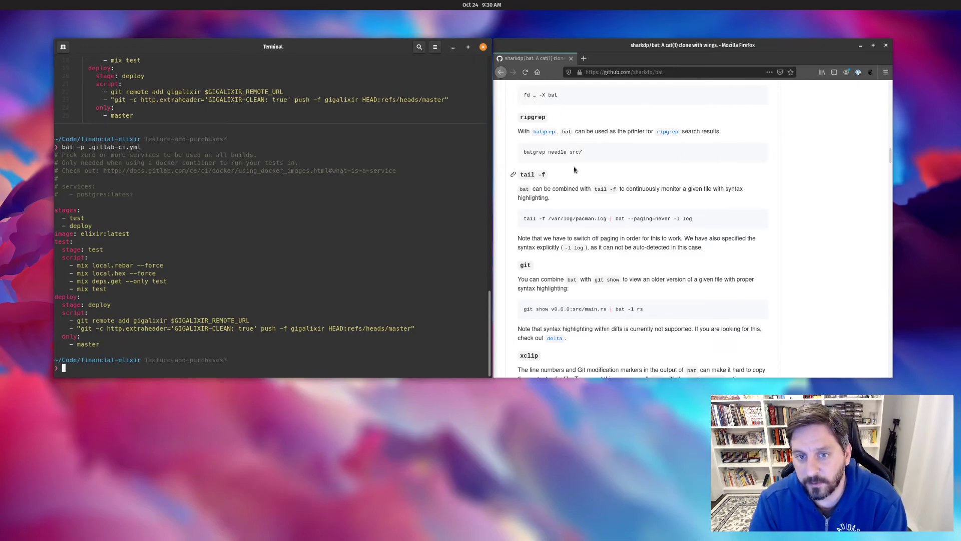
pyautogui.scroll(-3)
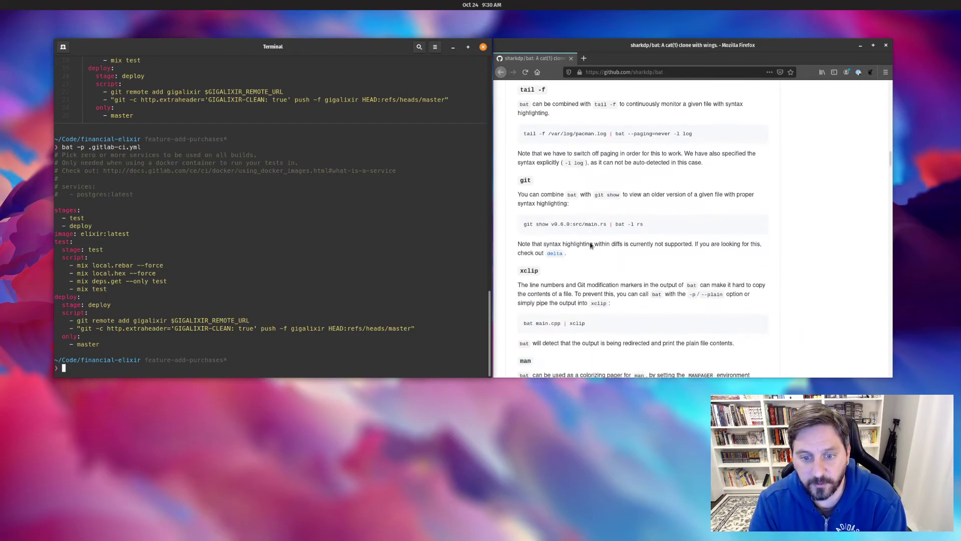
pyautogui.scroll(-3)
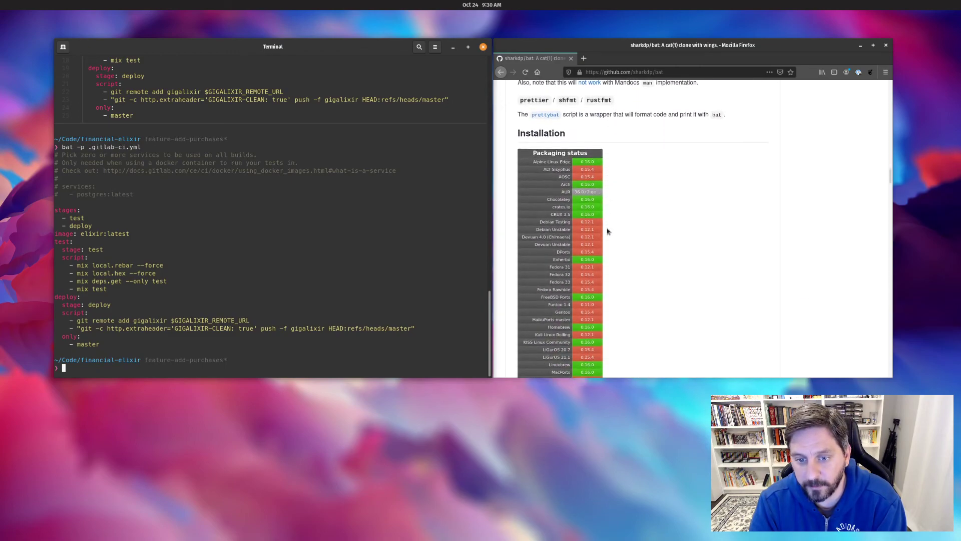
pyautogui.scroll(-3)
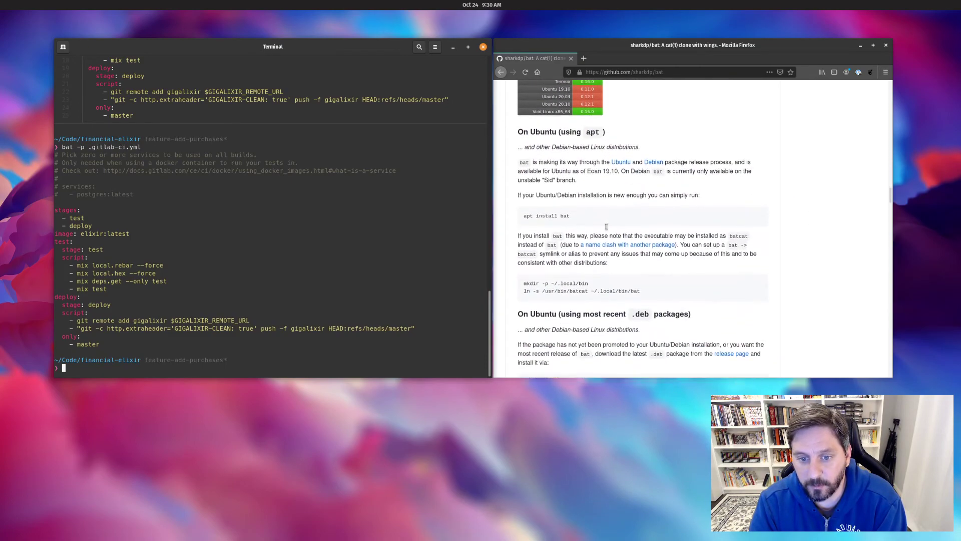
pyautogui.scroll(-3)
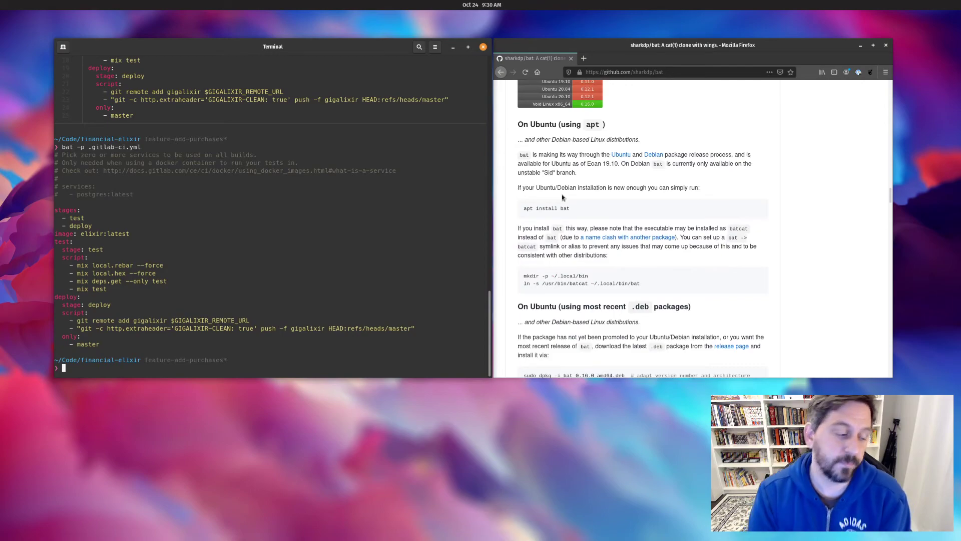